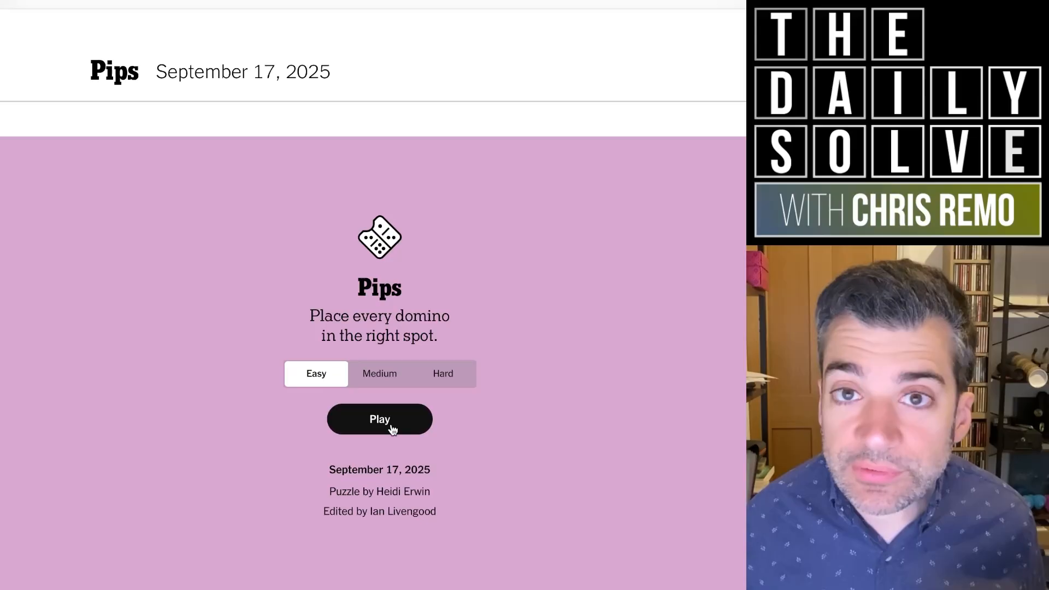
Step: Start the easy puzzle and drag the dominoes onto the board to finish in 0:30
left_click(379, 419)
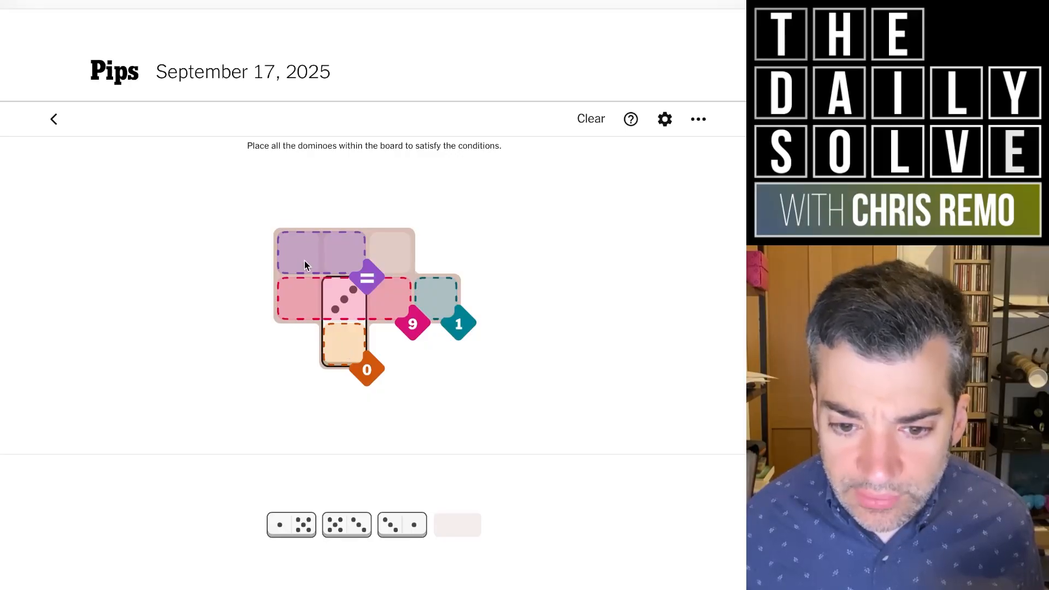
mouse_move(318, 281)
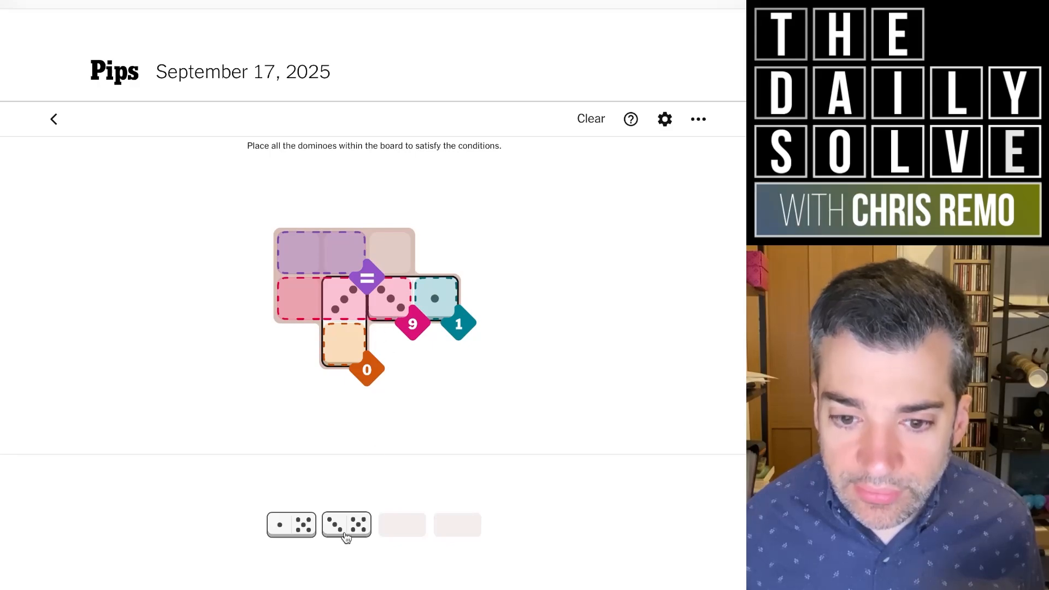
left_click_drag(346, 524, 315, 361)
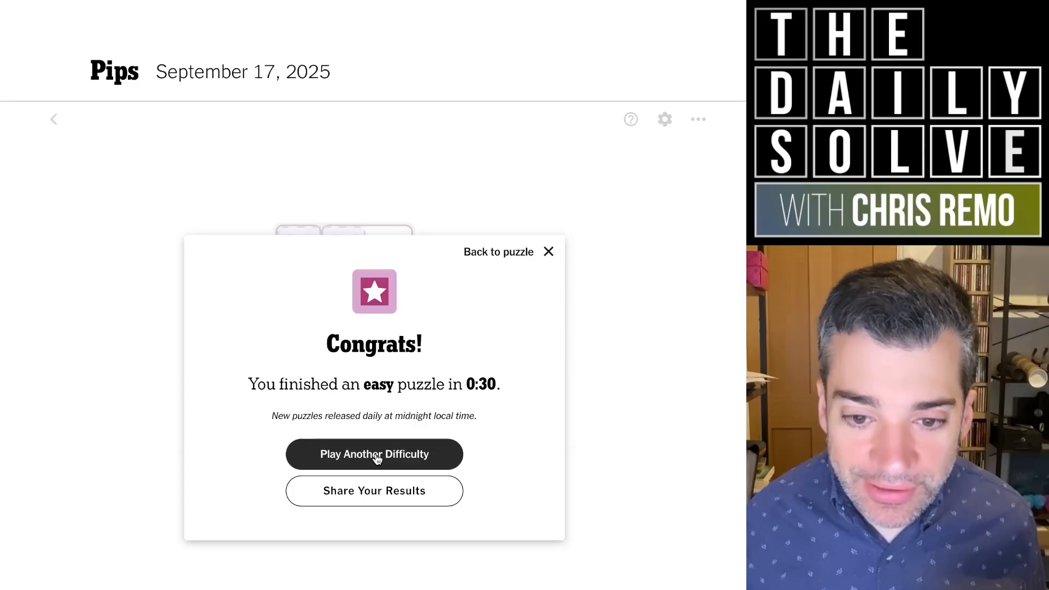
Step: Start the medium puzzle and place the one-six domino top-left, a blank one below
left_click(373, 453)
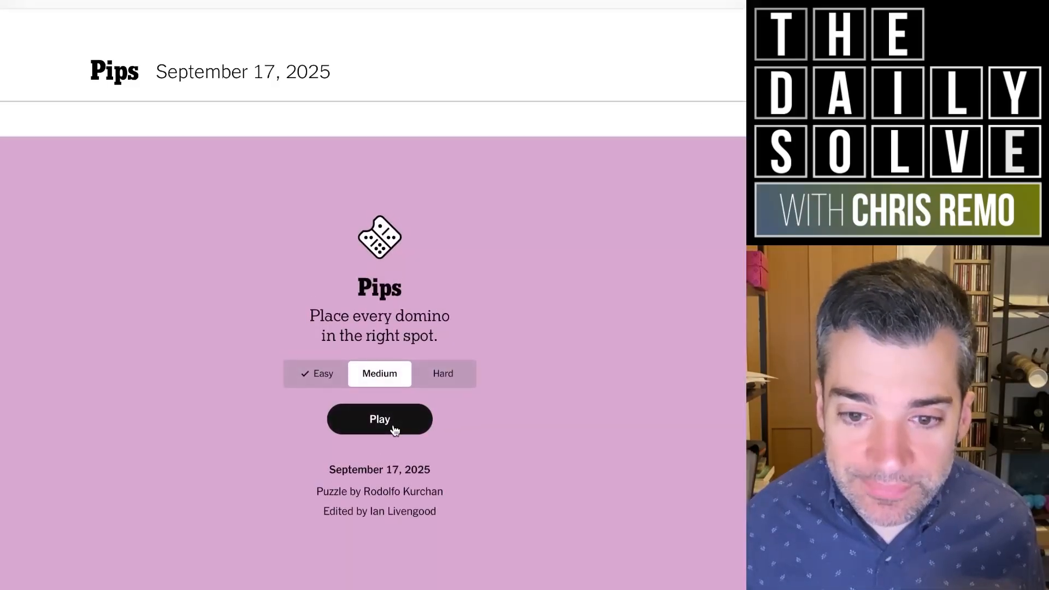
left_click(379, 419)
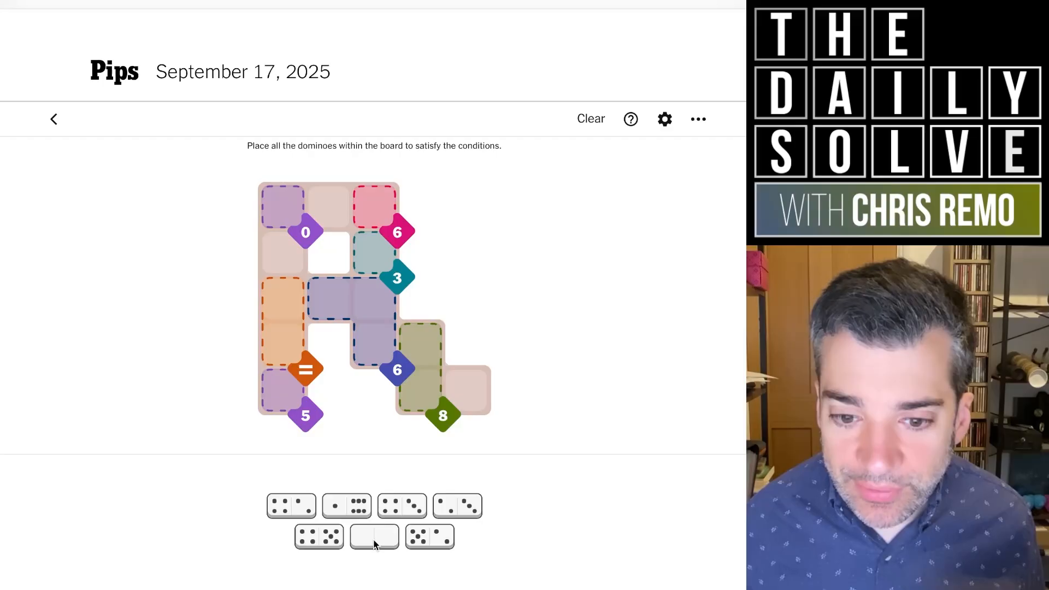
left_click(346, 535)
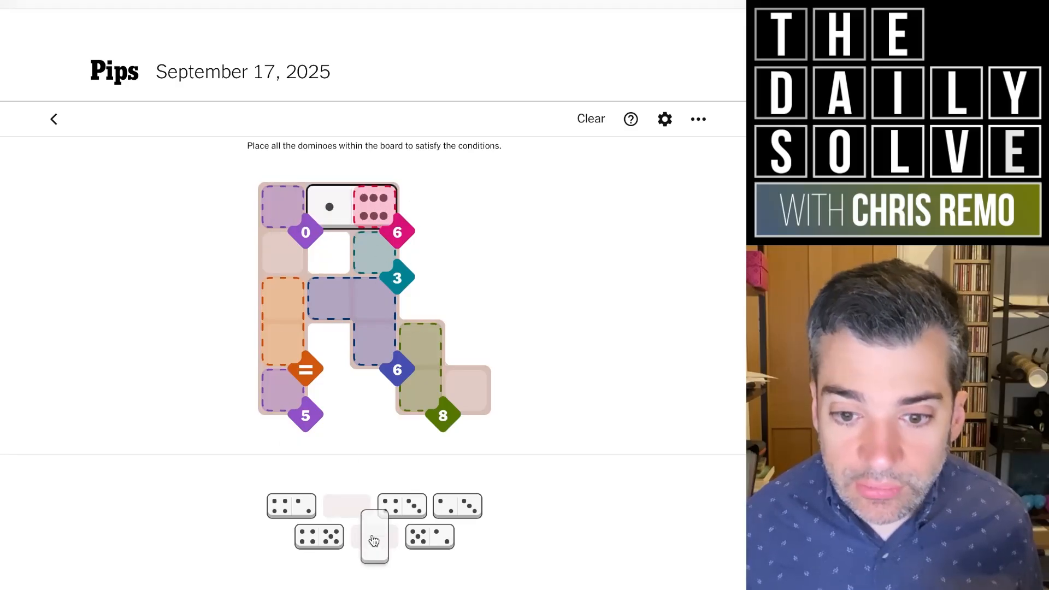
left_click_drag(375, 535, 281, 231)
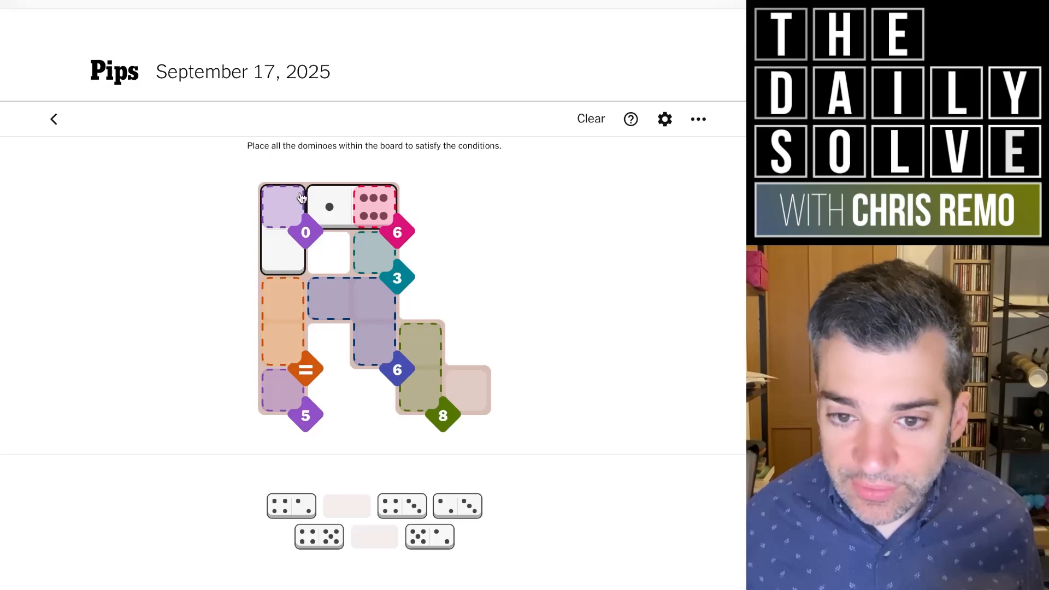
mouse_move(280, 271)
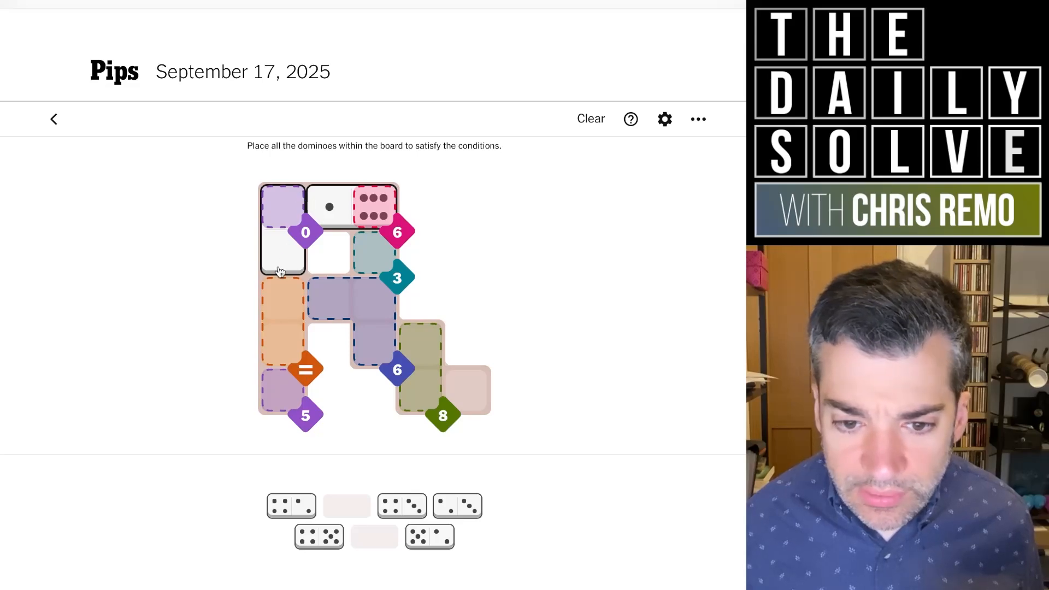
mouse_move(302, 341)
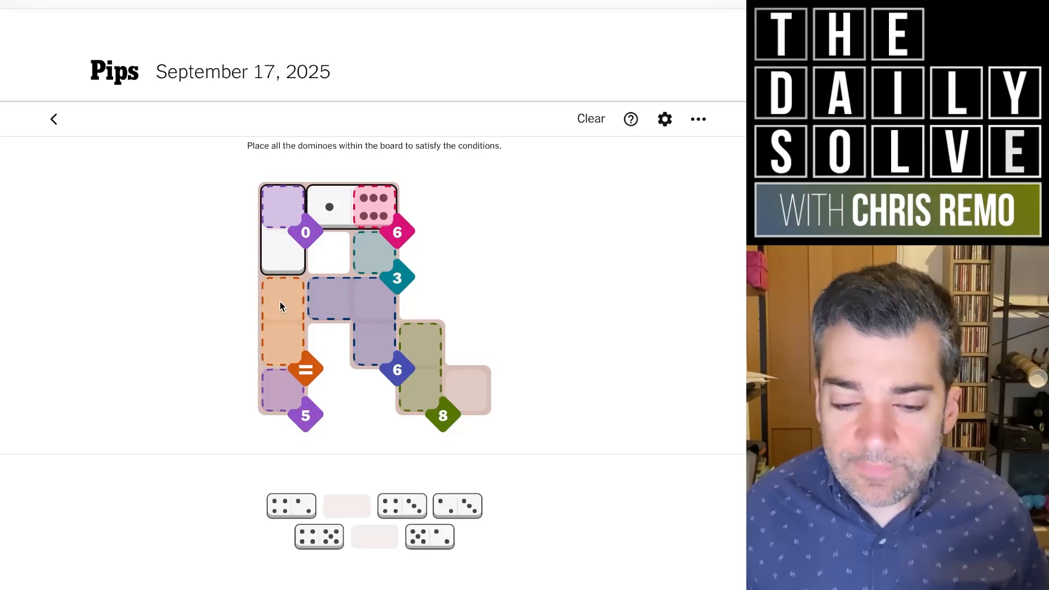
mouse_move(310, 495)
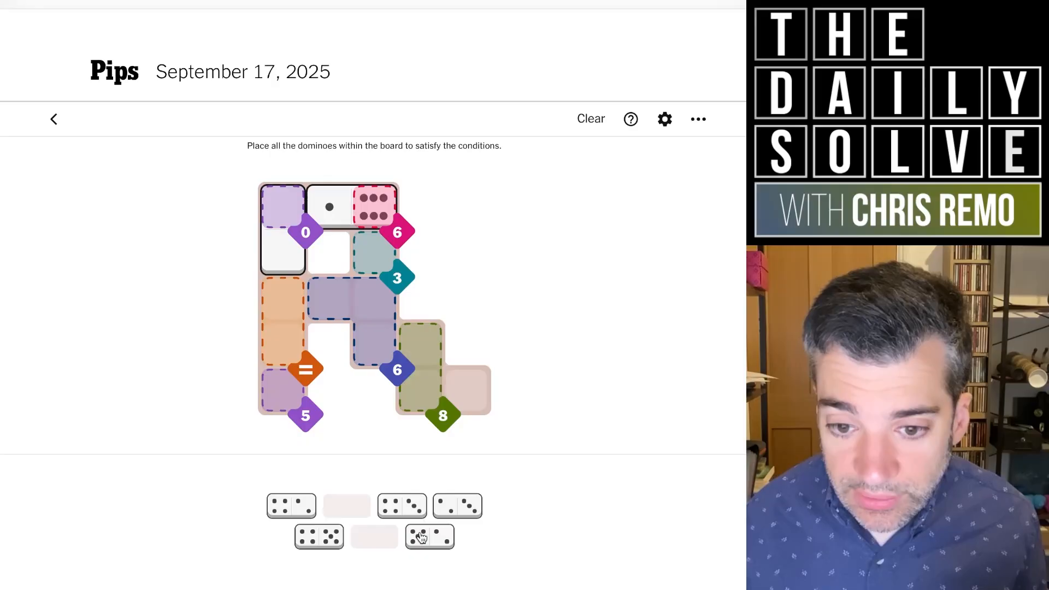
mouse_move(304, 544)
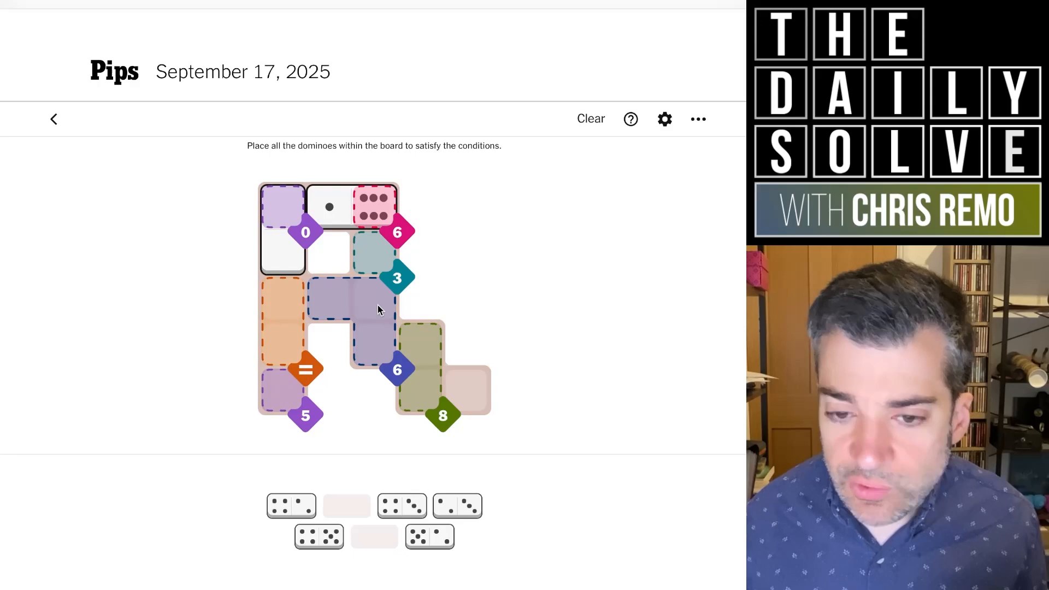
mouse_move(379, 321)
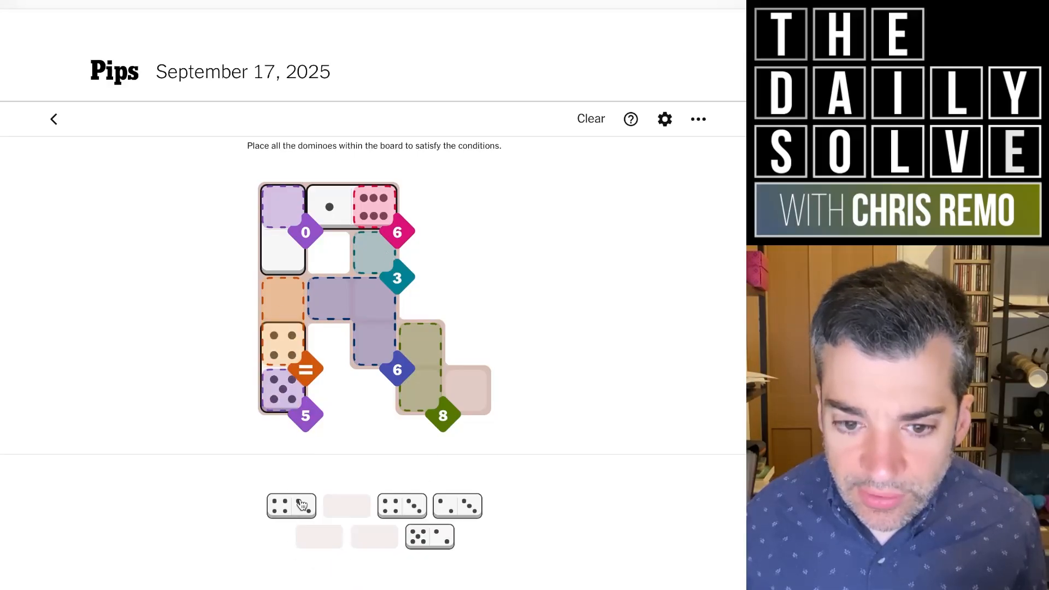
Step: Place the last medium domino to solve it in 1:13, then choose another difficulty
left_click_drag(291, 505, 328, 298)
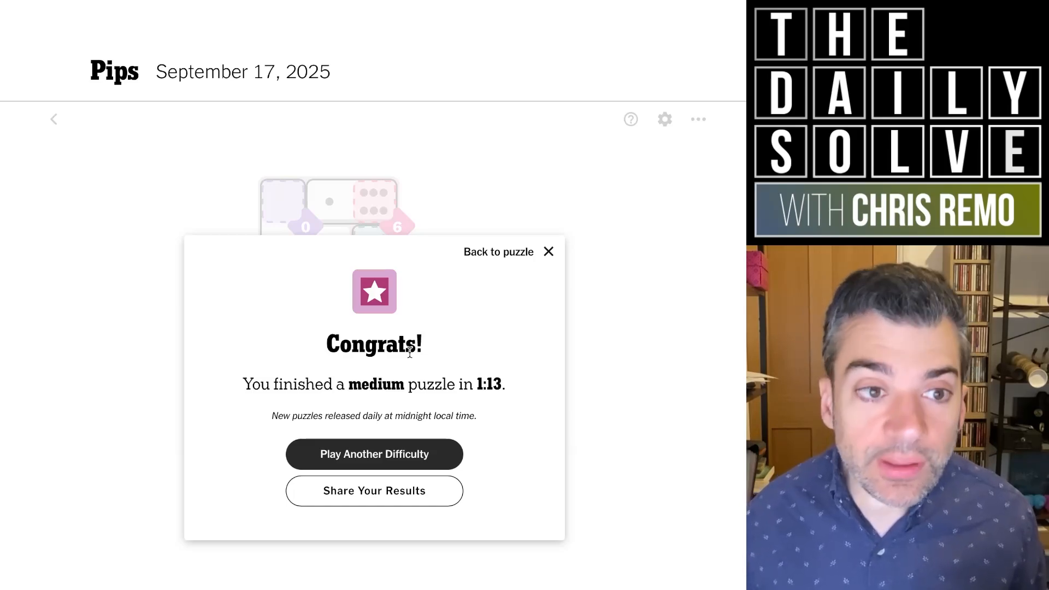
mouse_move(366, 307)
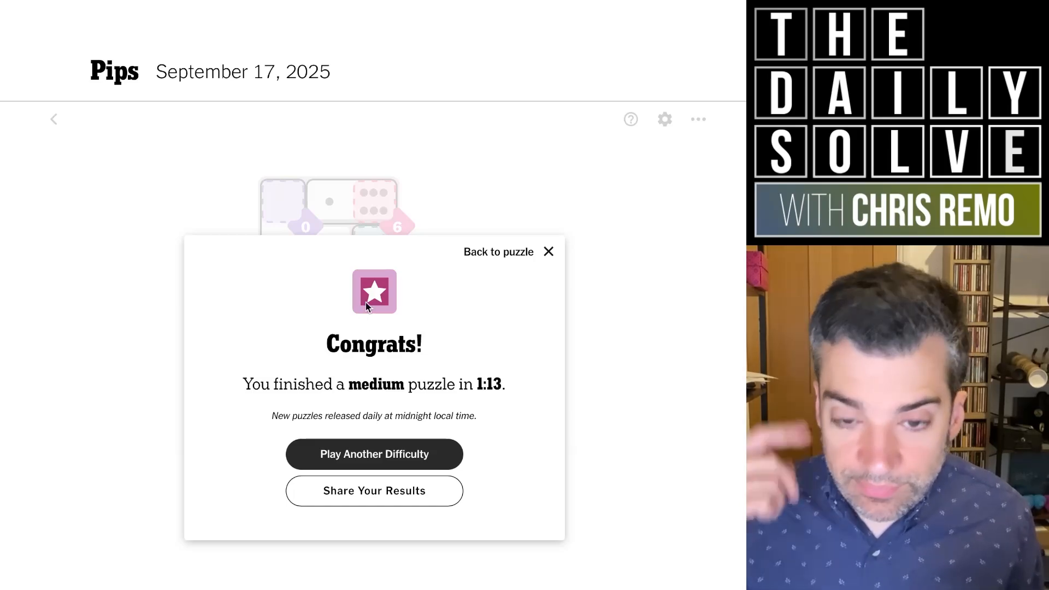
mouse_move(390, 466)
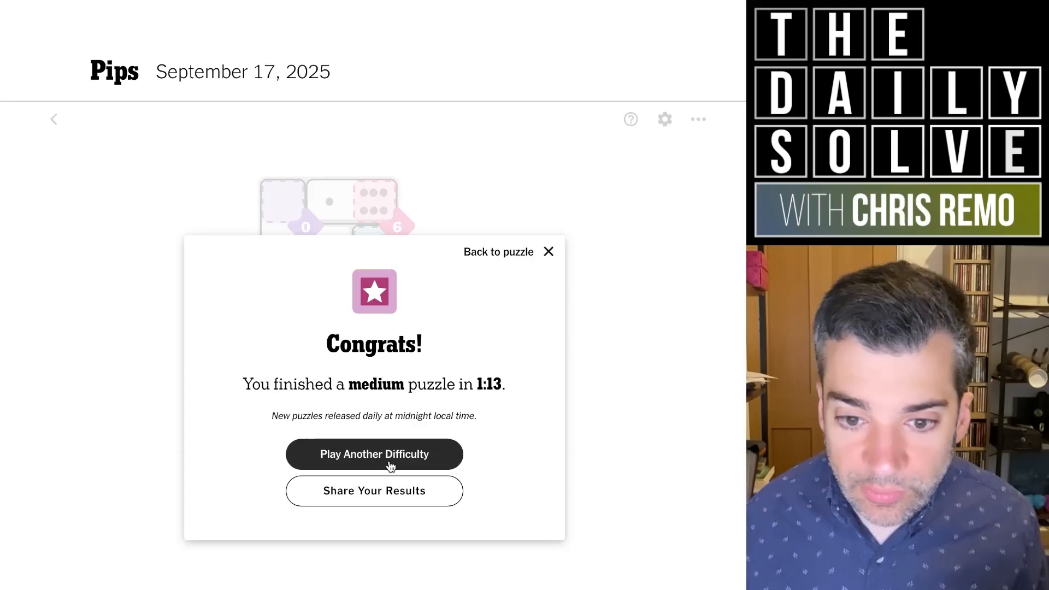
left_click(374, 453)
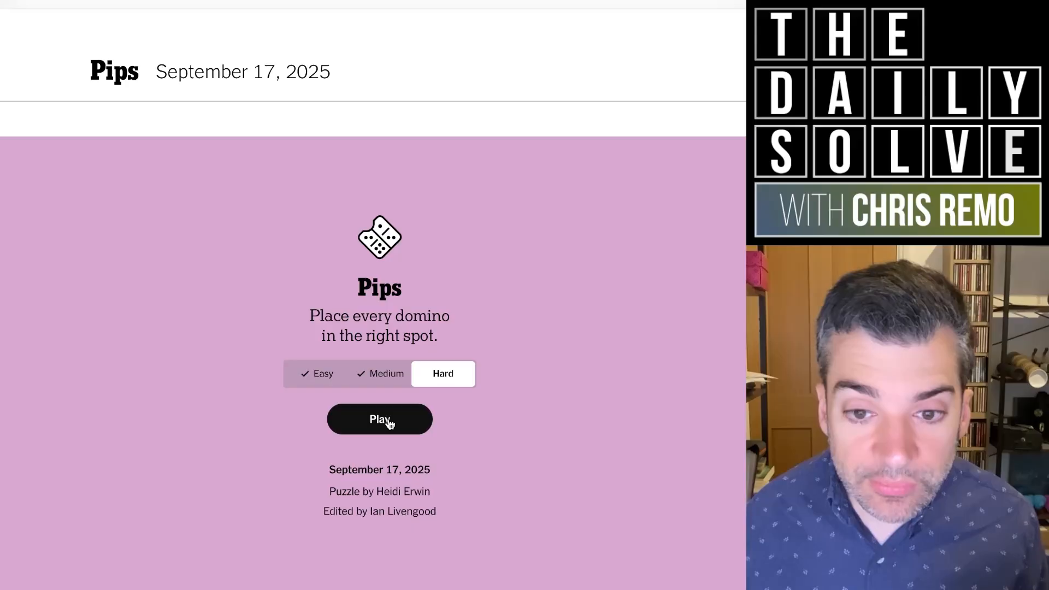
left_click(379, 419)
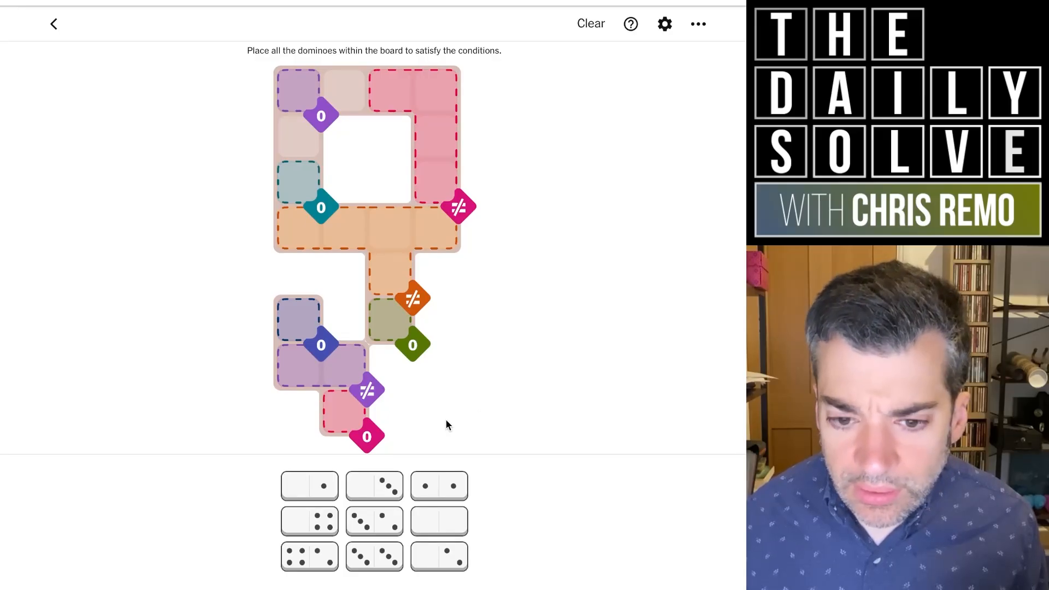
mouse_move(314, 131)
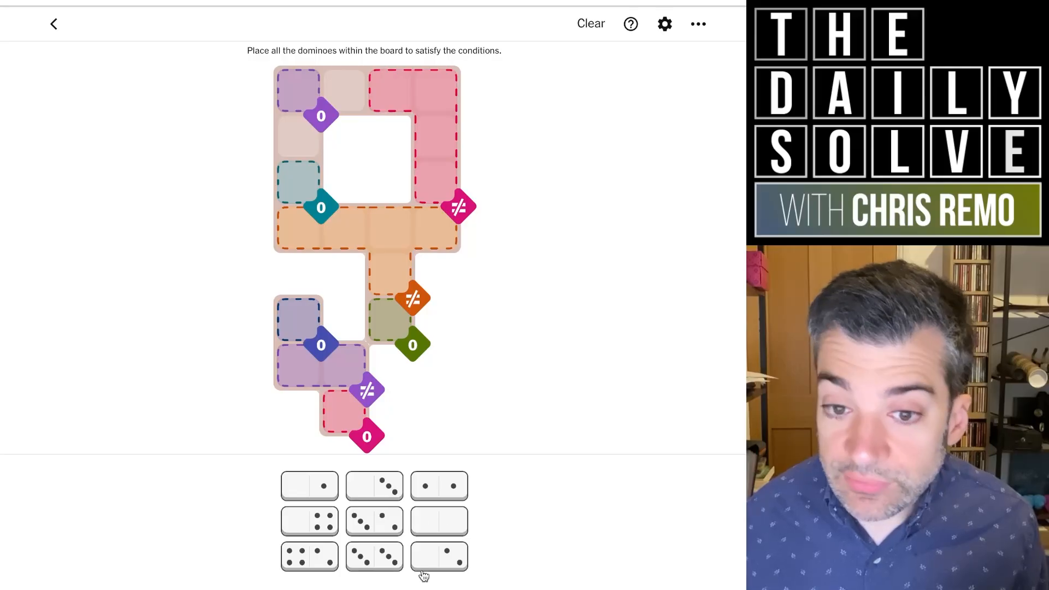
mouse_move(444, 525)
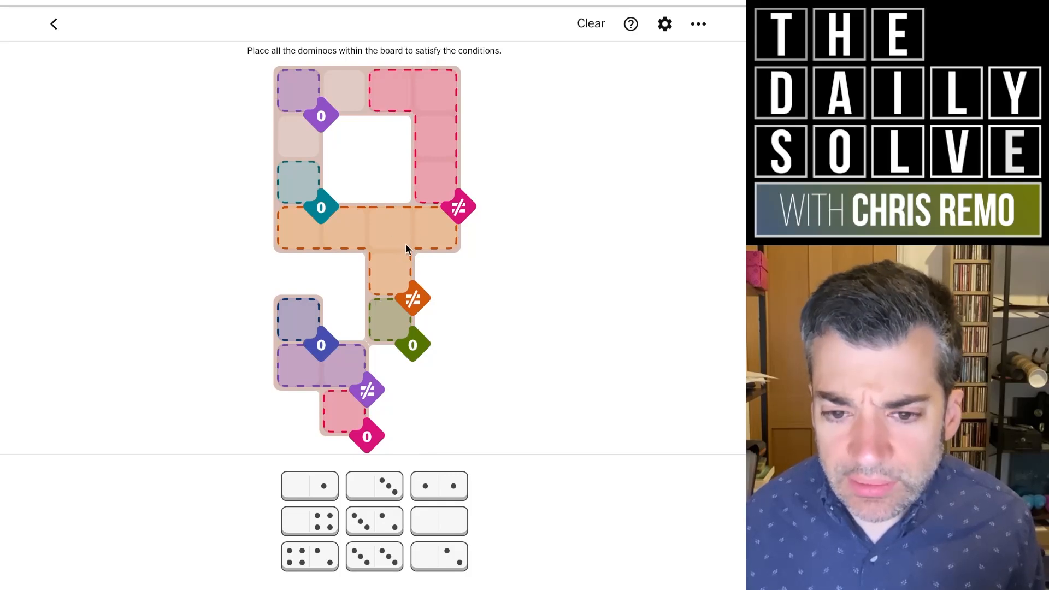
mouse_move(430, 226)
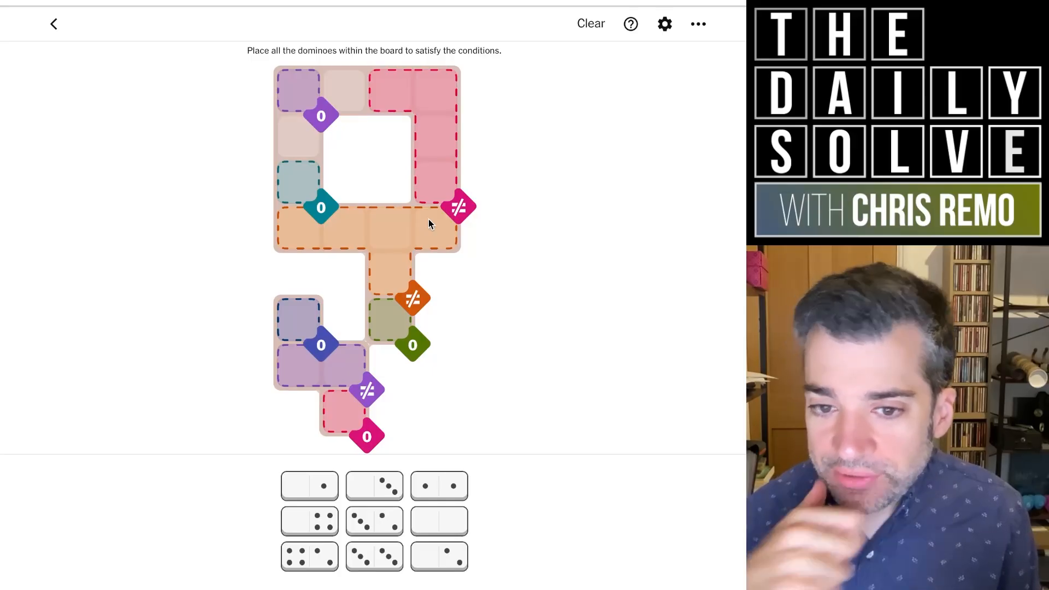
mouse_move(393, 226)
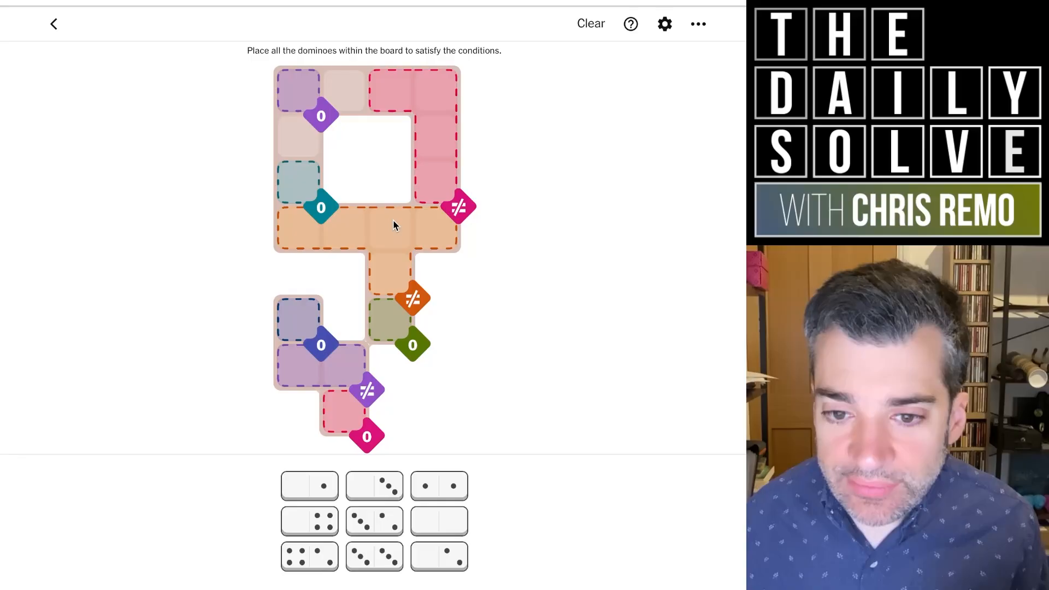
mouse_move(402, 292)
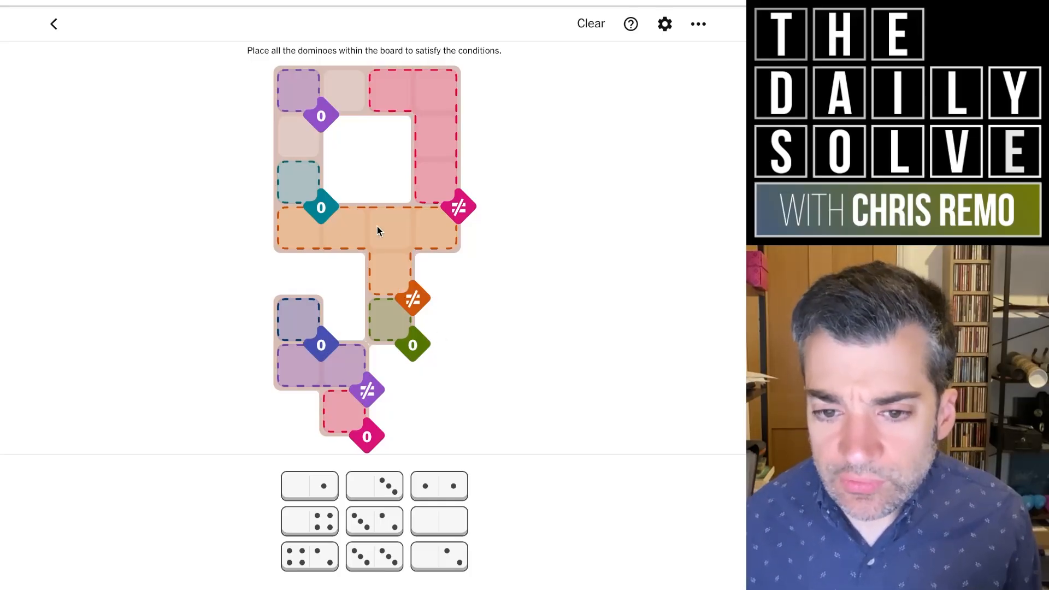
mouse_move(367, 242)
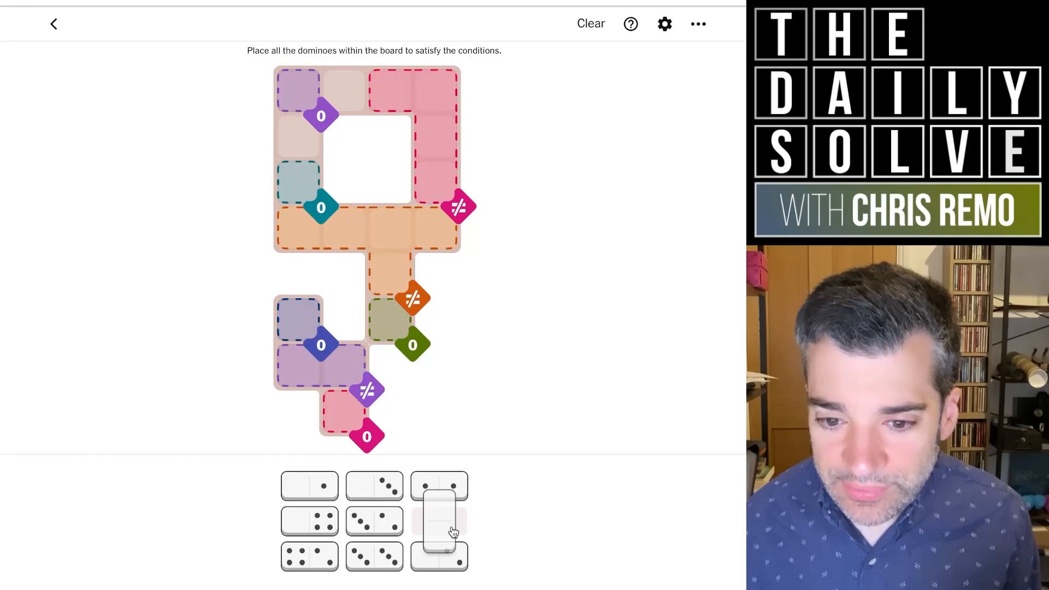
Step: Lay the blank domino vertically across the cells between the ≠ and 0 regions
left_click_drag(439, 521, 390, 294)
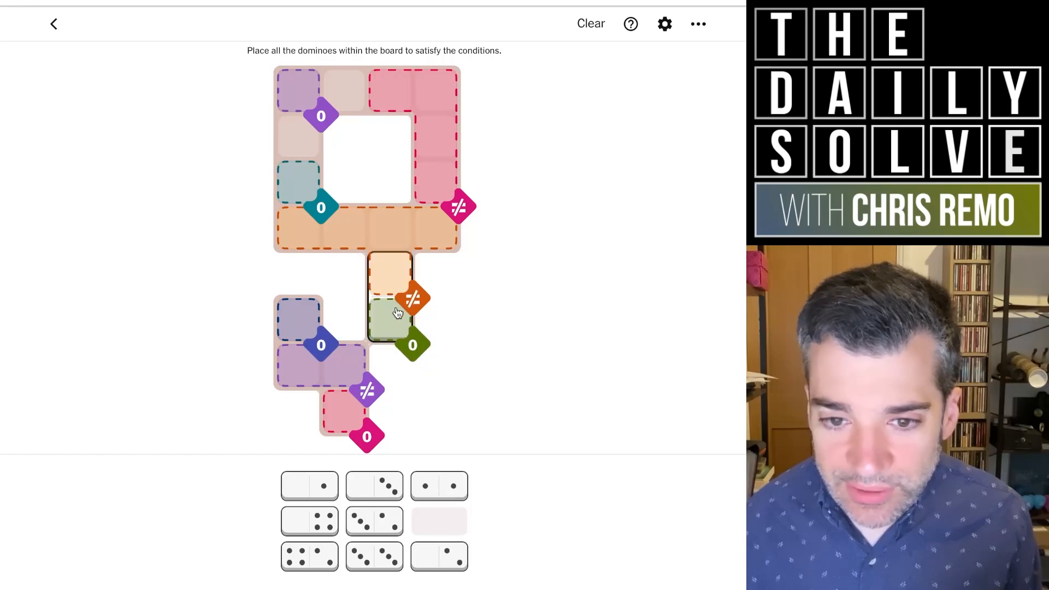
mouse_move(412, 342)
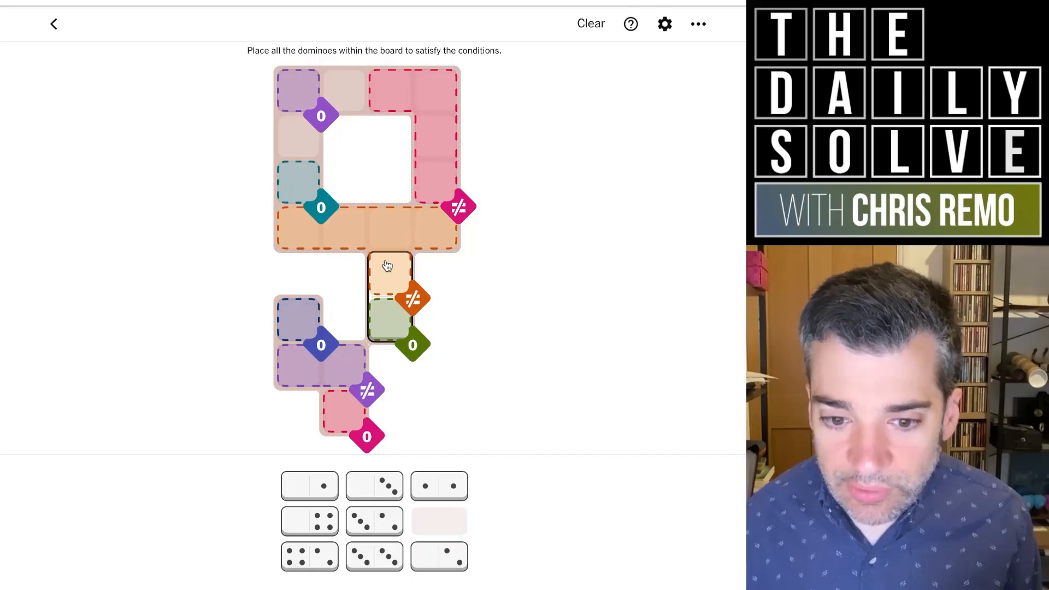
mouse_move(392, 241)
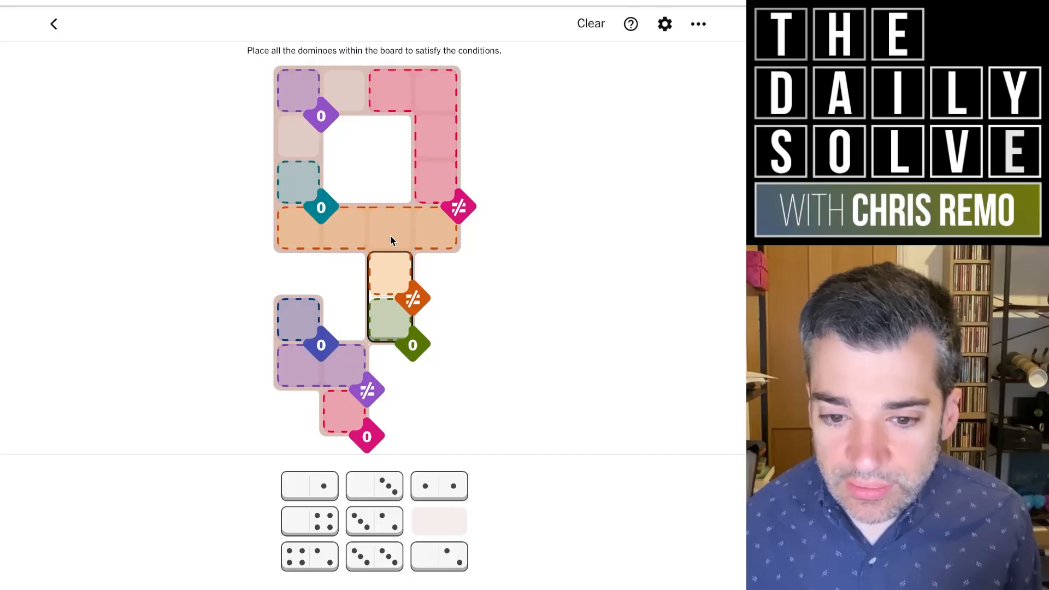
mouse_move(376, 235)
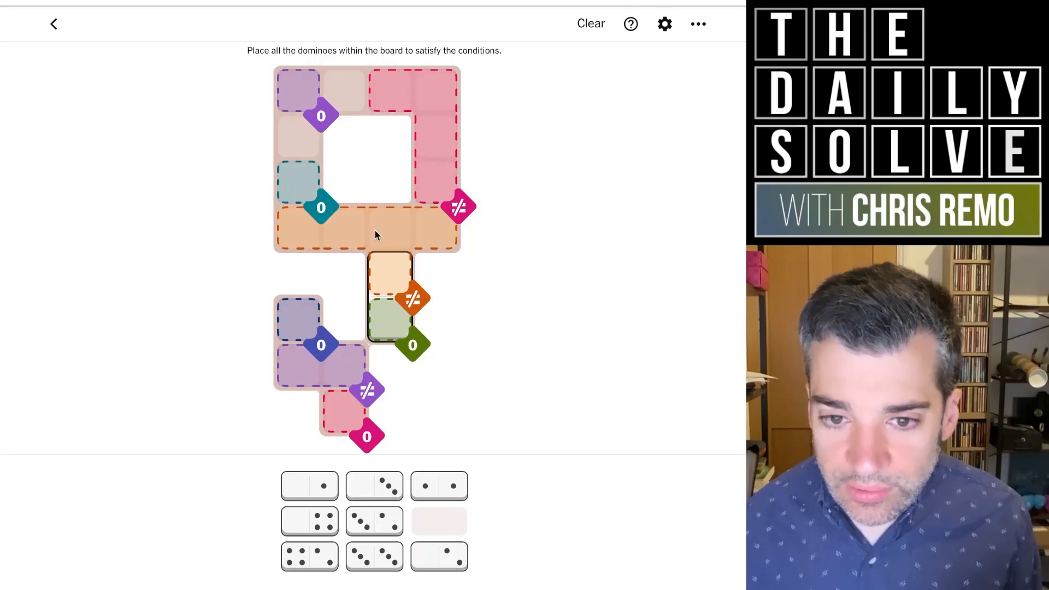
mouse_move(396, 241)
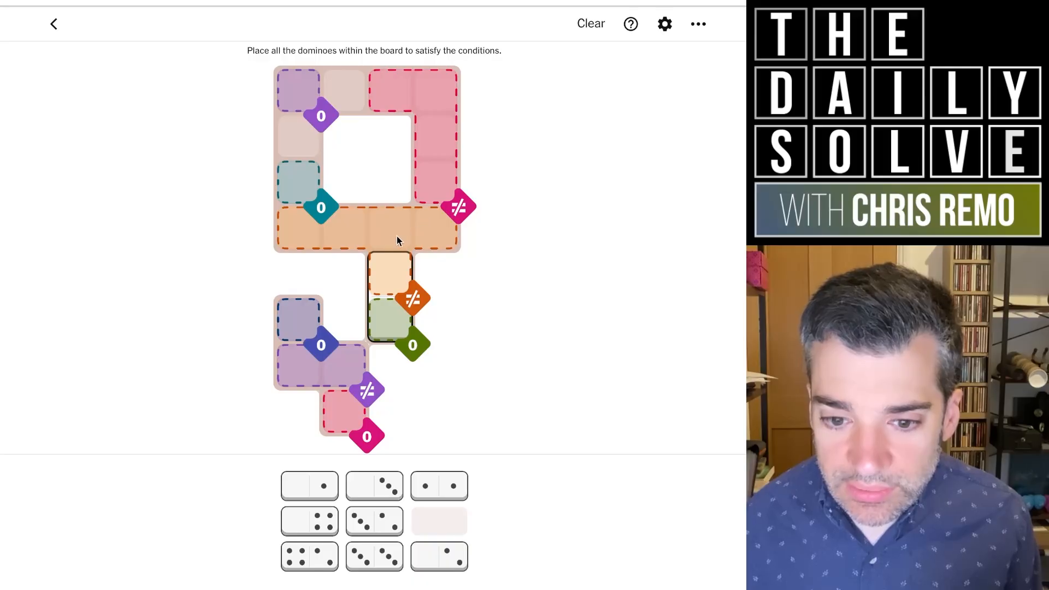
mouse_move(403, 442)
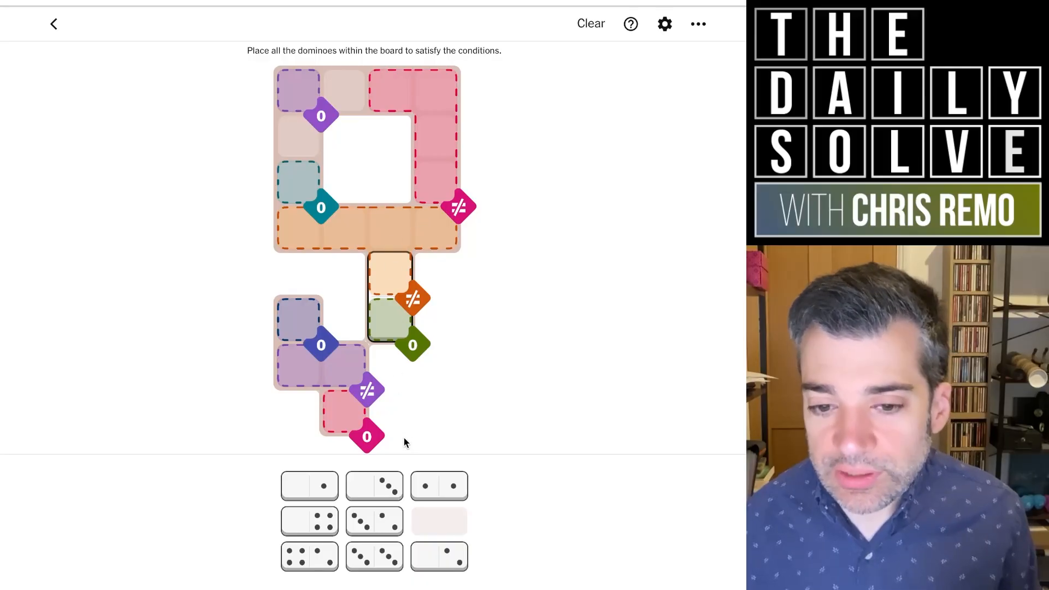
mouse_move(337, 244)
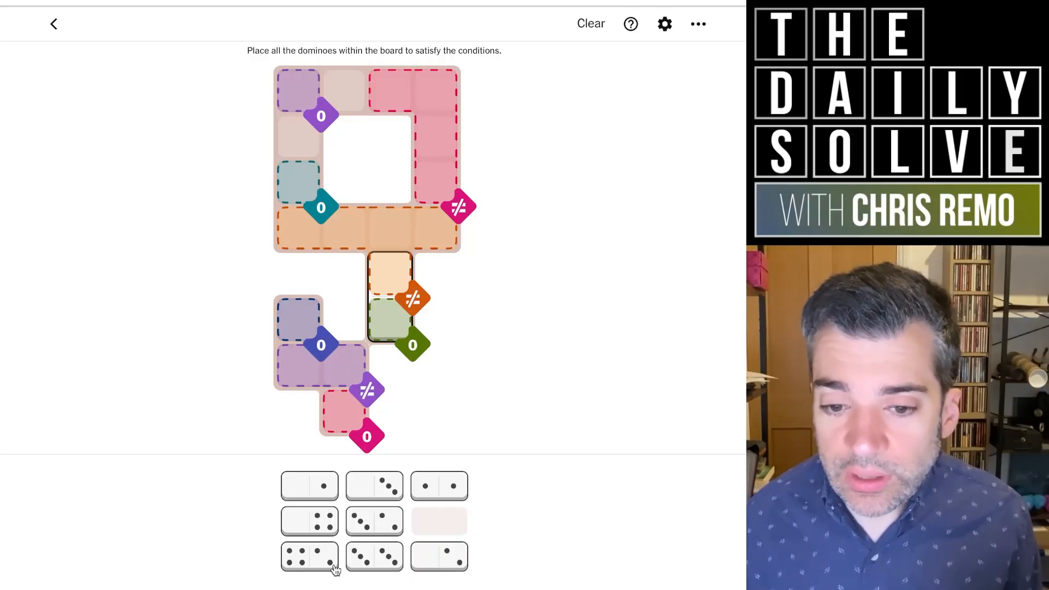
mouse_move(401, 233)
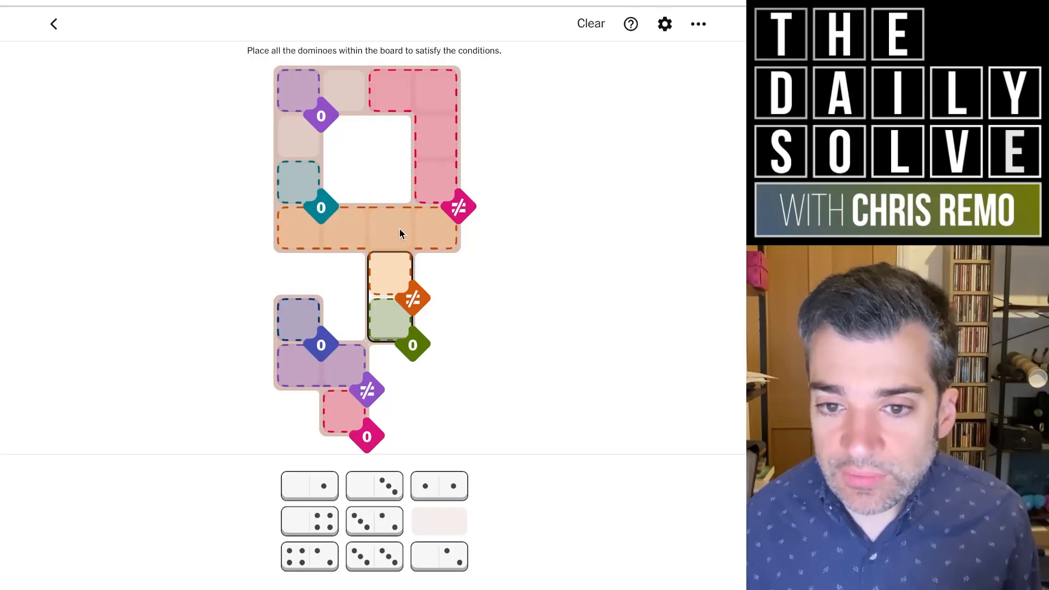
mouse_move(318, 227)
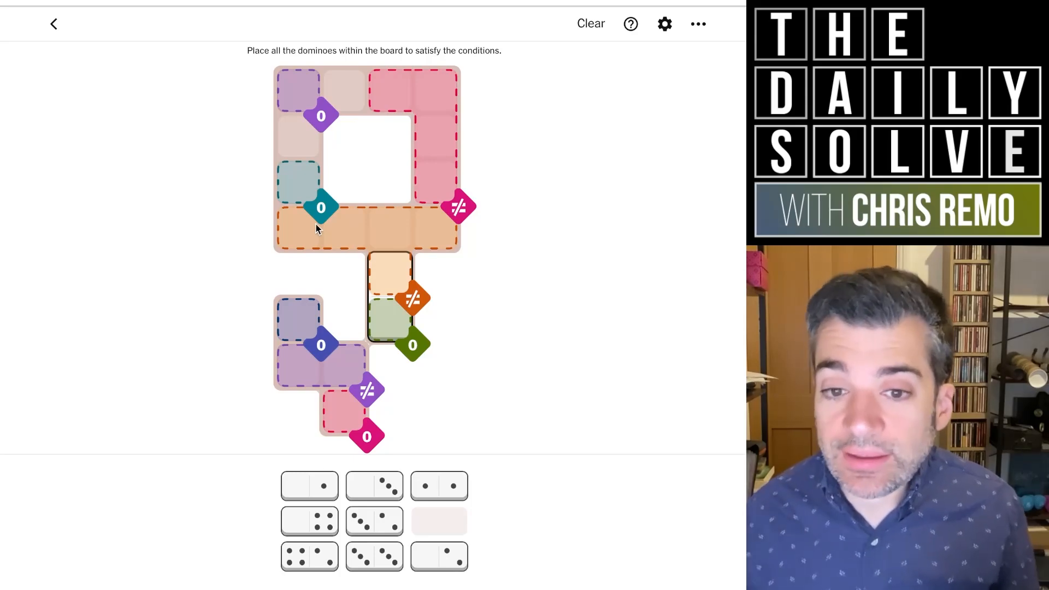
mouse_move(441, 241)
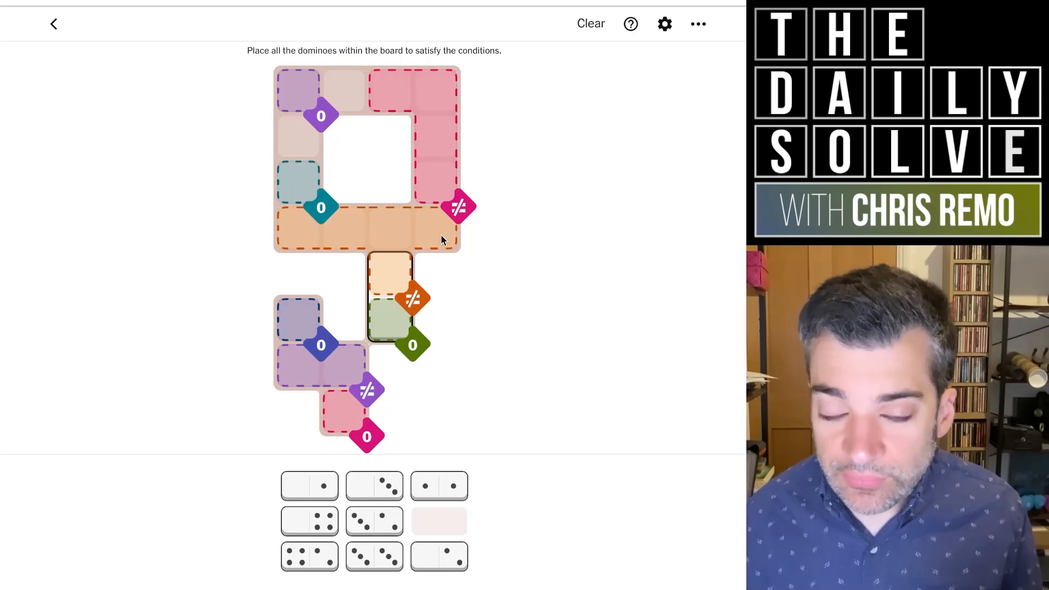
mouse_move(416, 449)
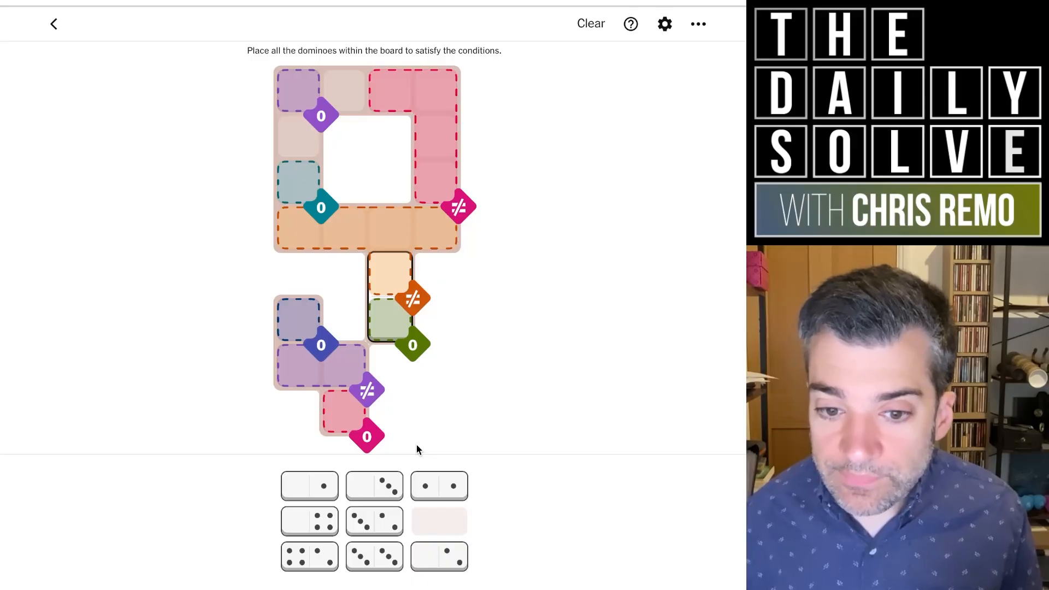
mouse_move(400, 281)
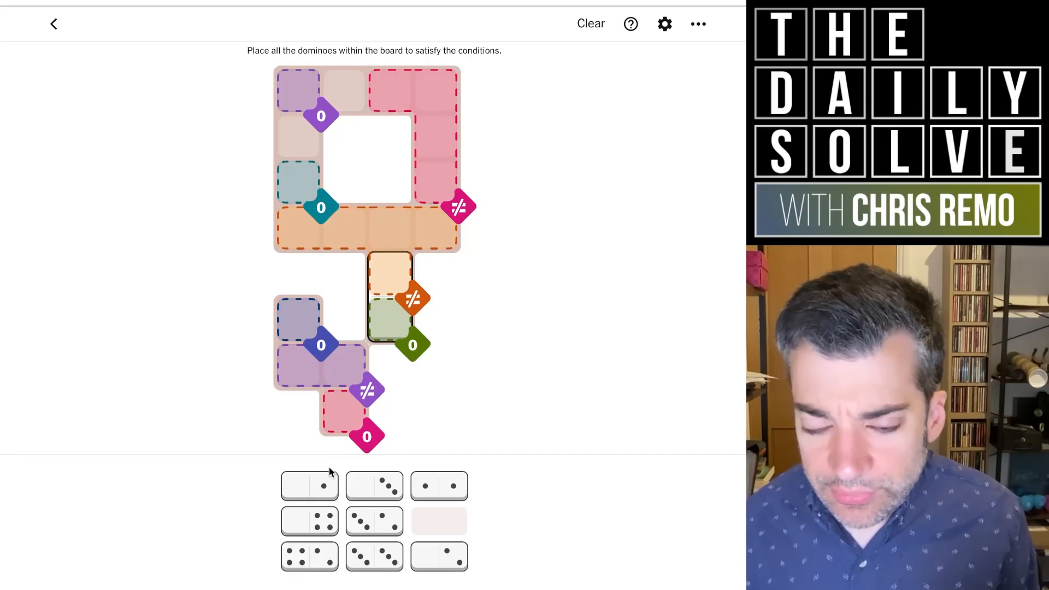
mouse_move(355, 241)
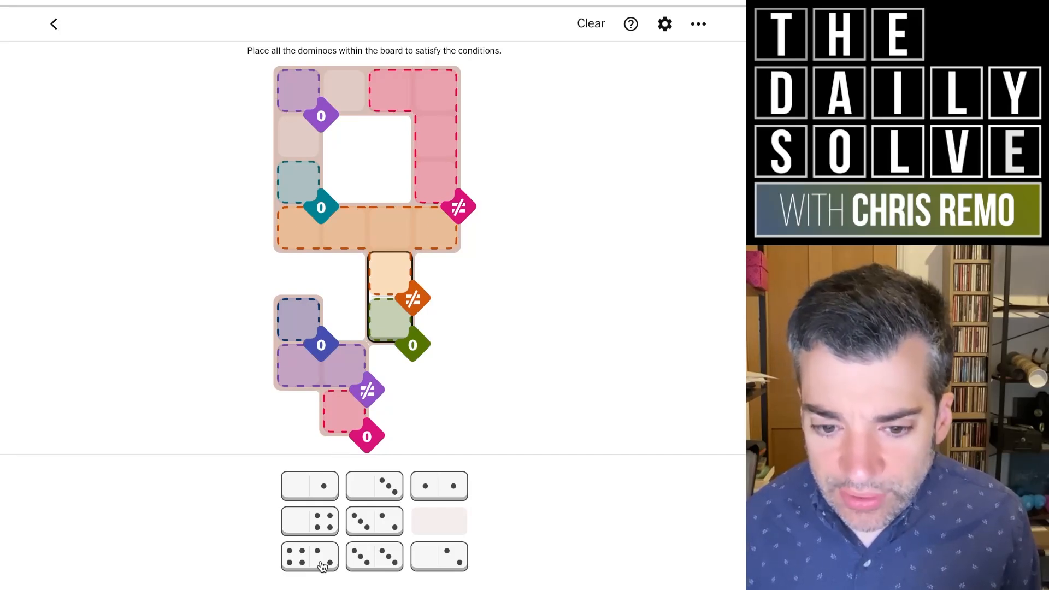
Step: Fill the orange band, teal cell and right pink column with the remaining dominoes
left_click_drag(309, 556, 372, 224)
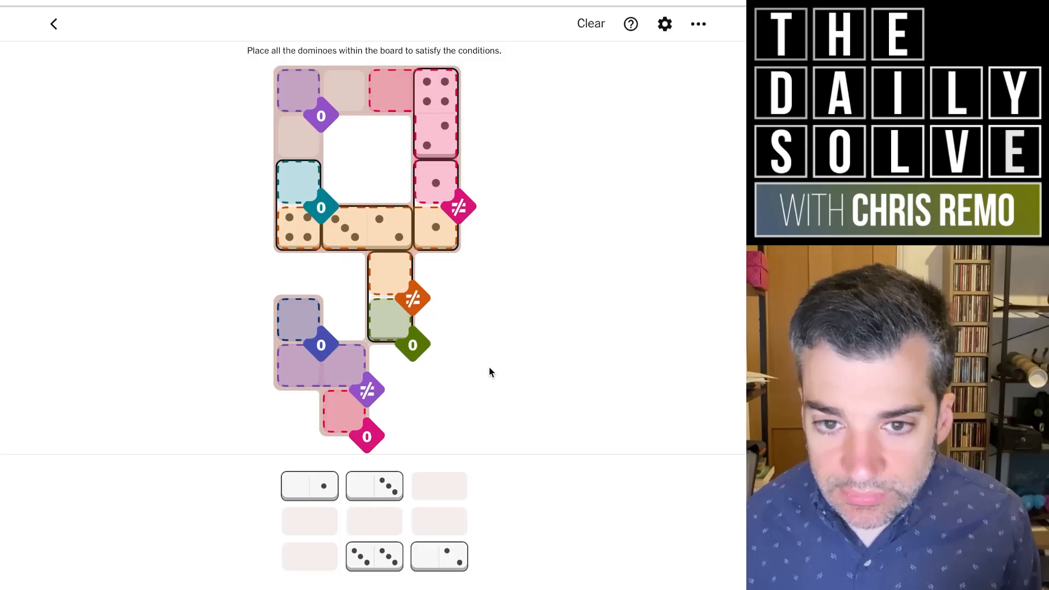
mouse_move(439, 556)
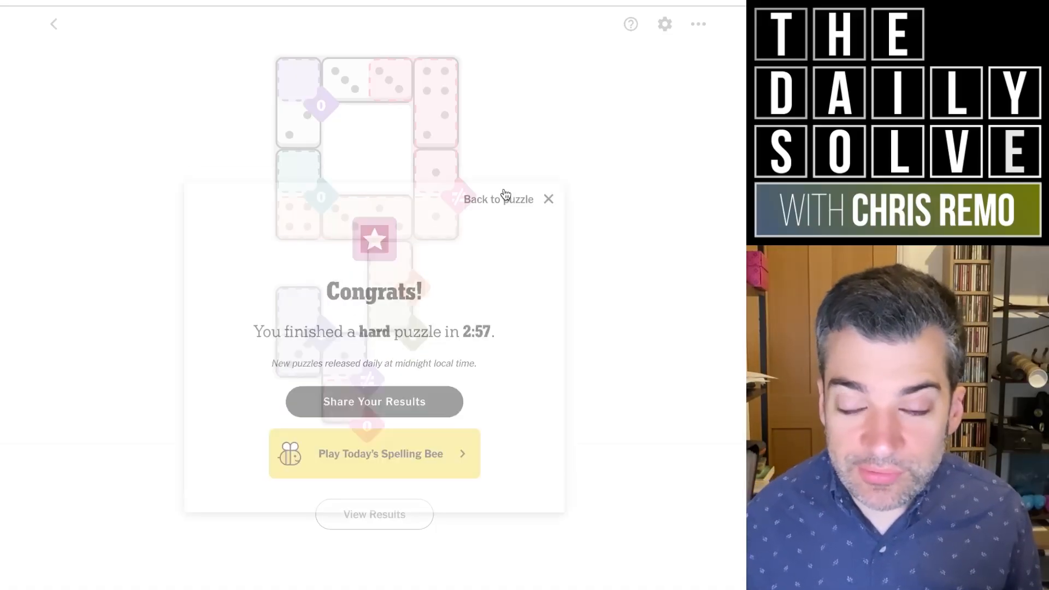
Step: Dismiss the Congrats popup to view the hard board solved in 2:57
left_click(548, 199)
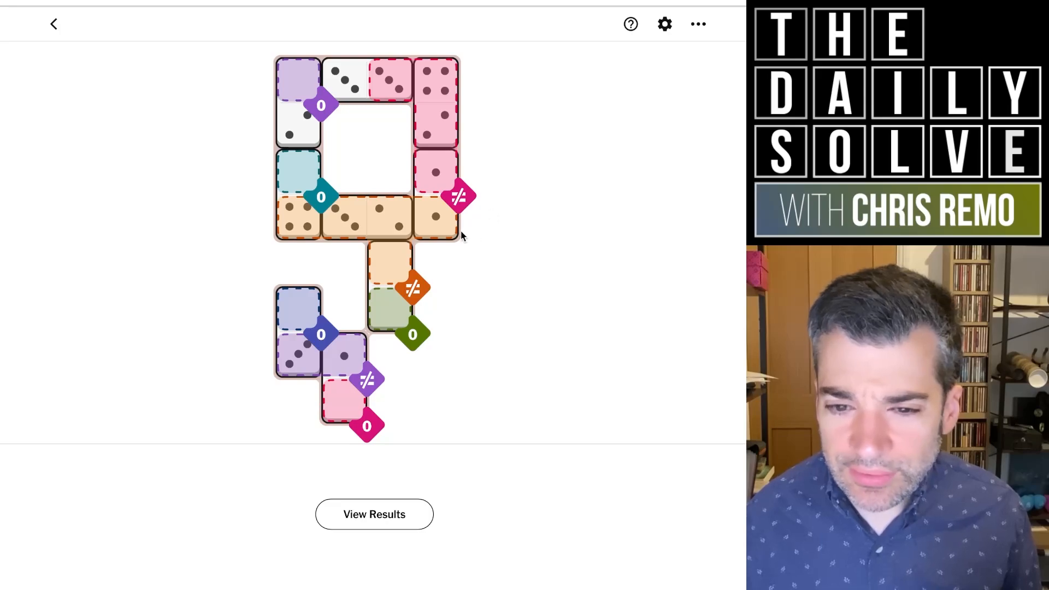
mouse_move(373, 277)
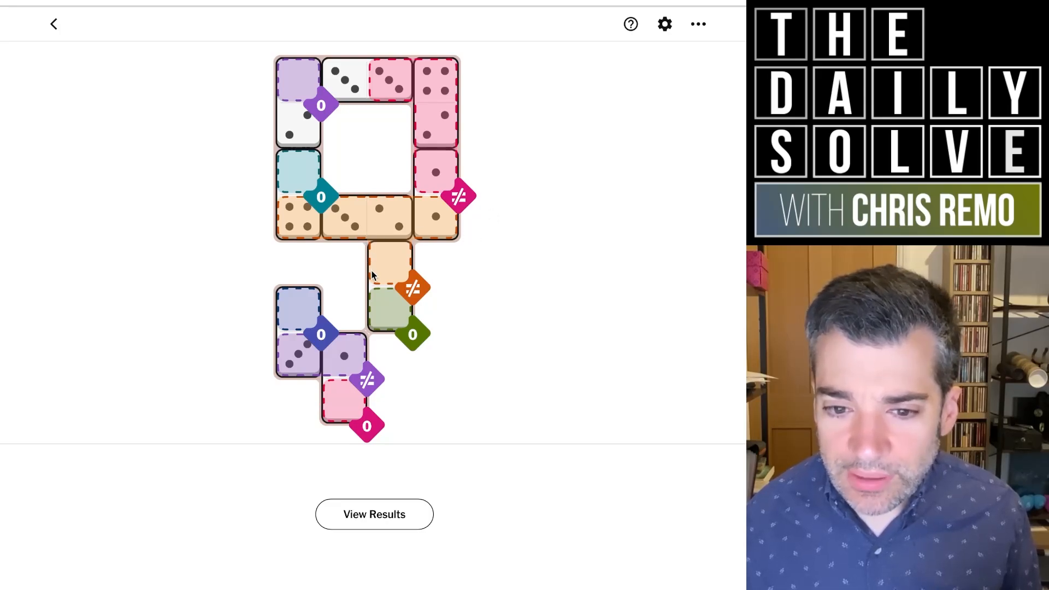
mouse_move(378, 259)
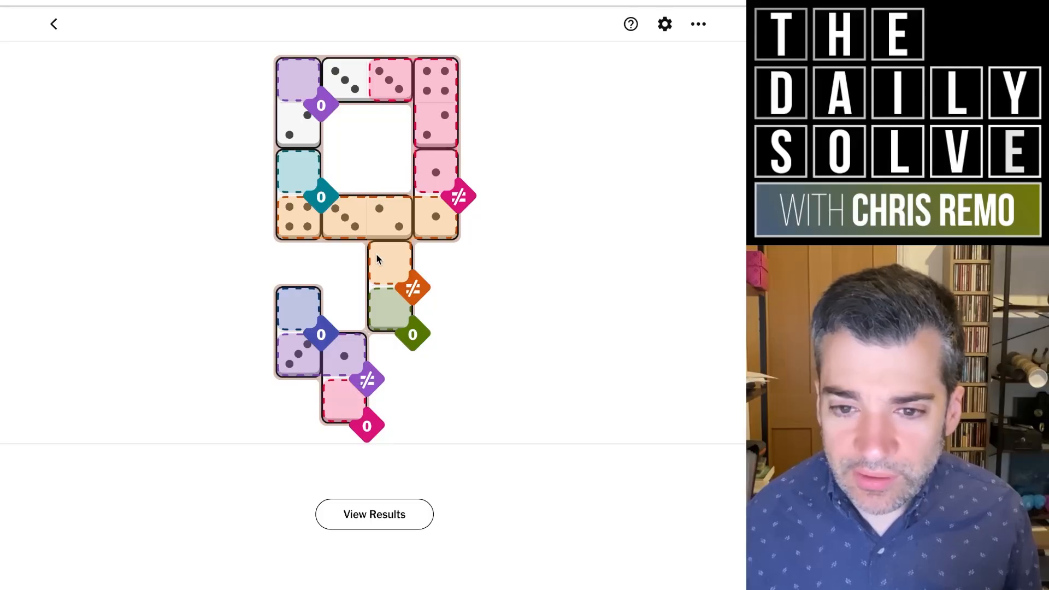